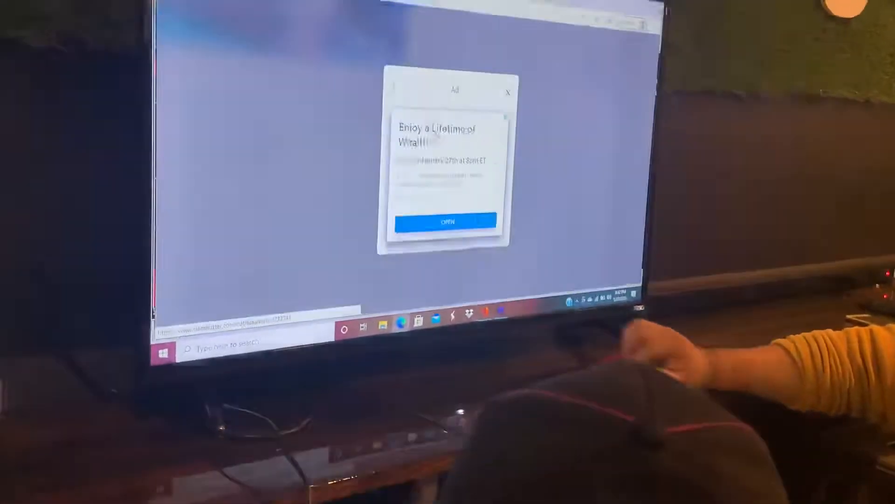
Step: Close the ad and scroll to the Australian Dollar long, short and spread positions table
click(507, 92)
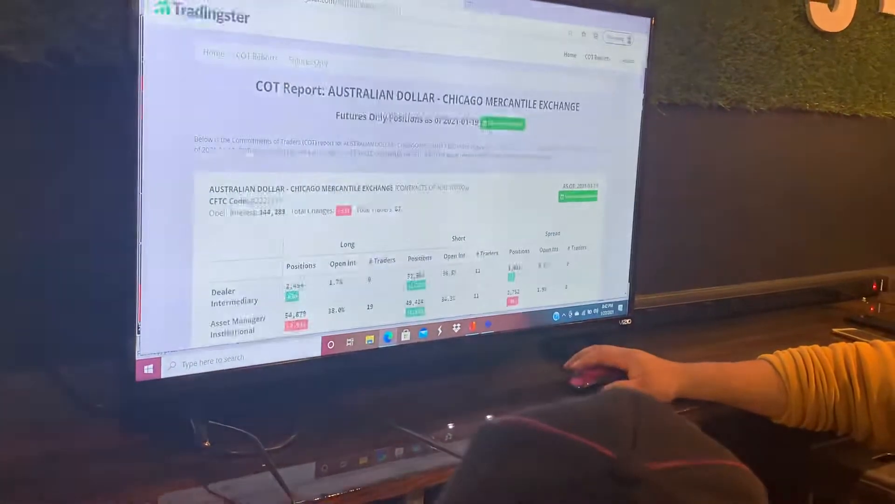
scroll(down, 3)
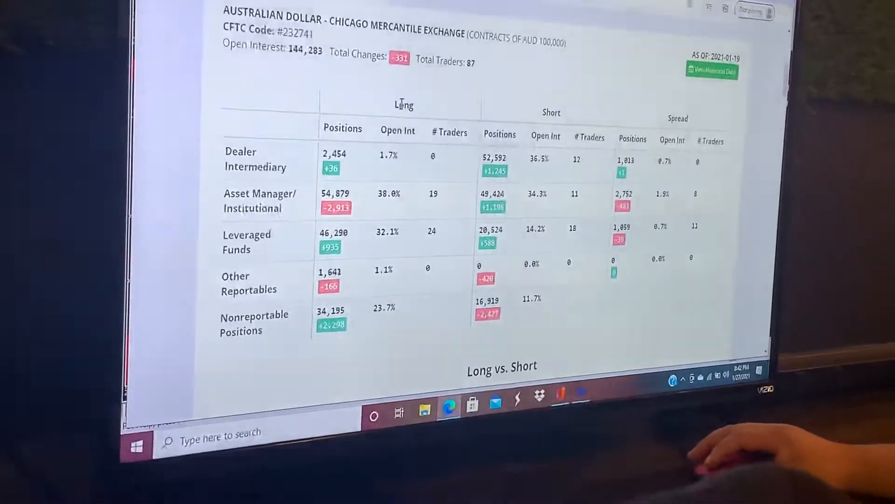
Step: Scroll to the Australian Dollar Long vs. Short chart, with the Dealer bar short at 52,592
scroll(down, 3)
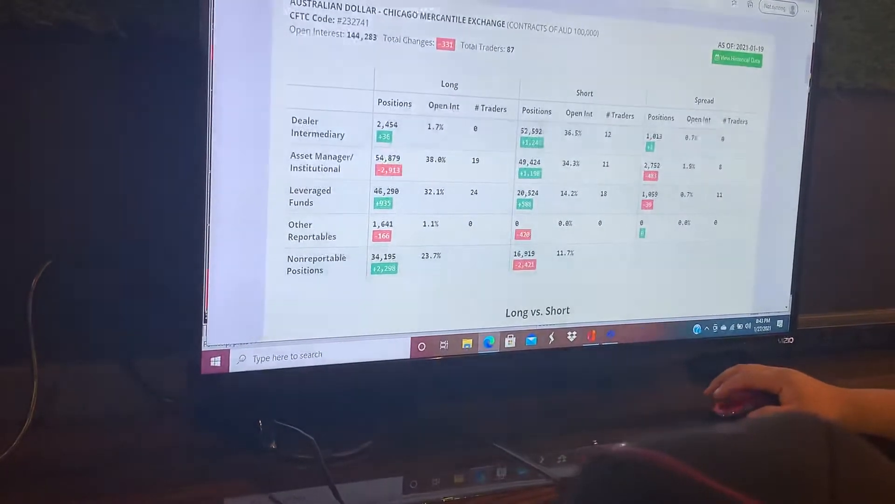
scroll(down, 3)
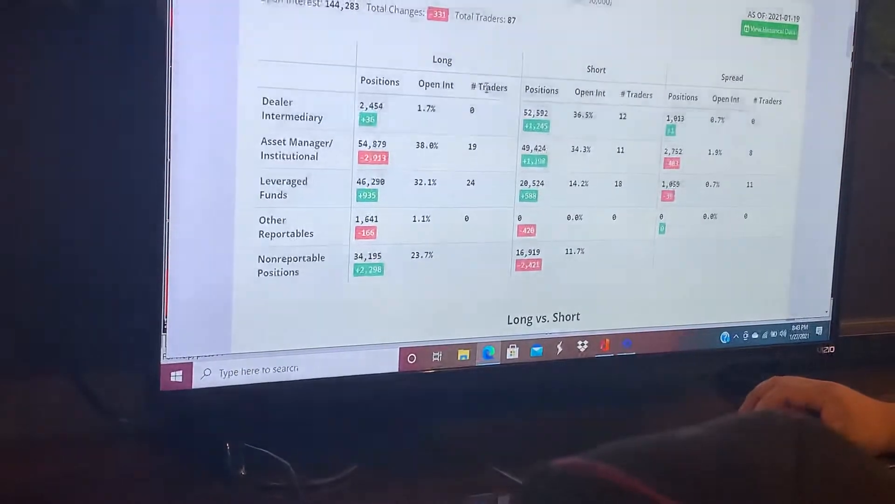
scroll(down, 3)
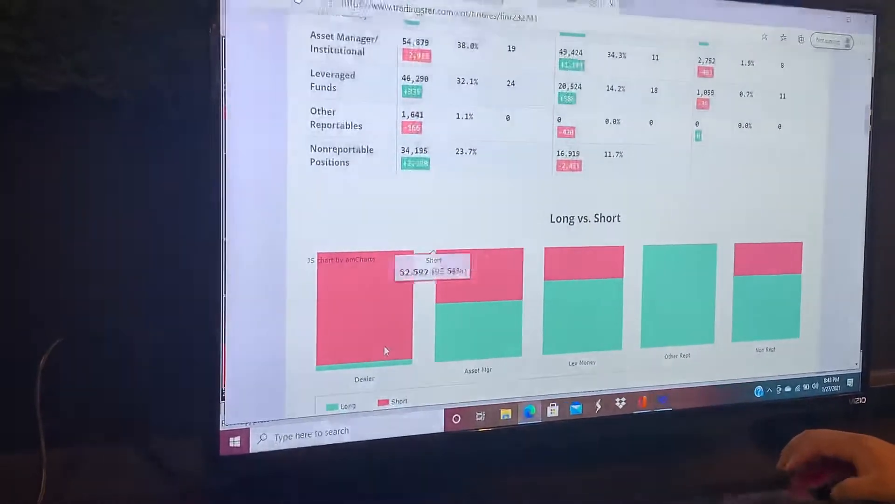
scroll(down, 3)
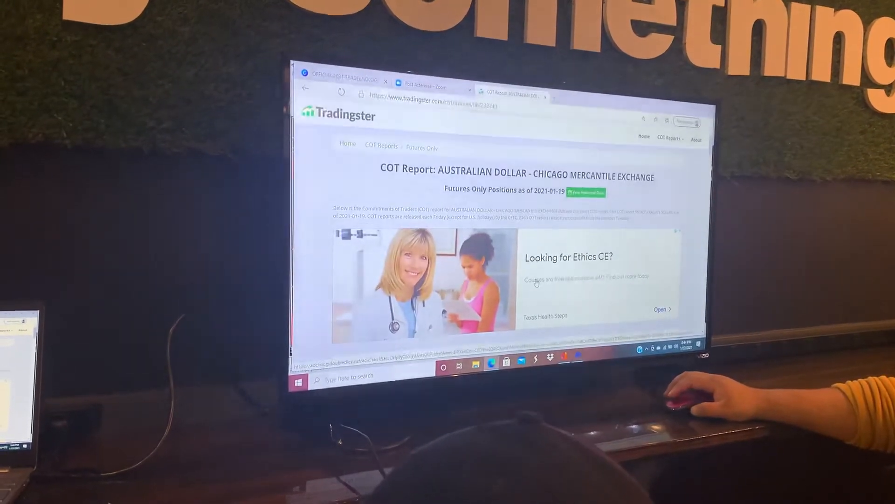
Step: Scroll past the ad back to the Australian Dollar positions table by trader category
scroll(down, 3)
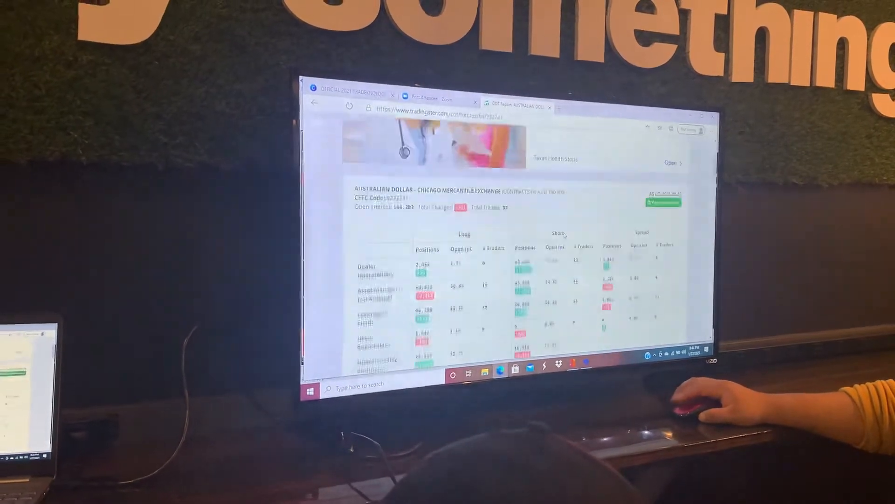
scroll(down, 3)
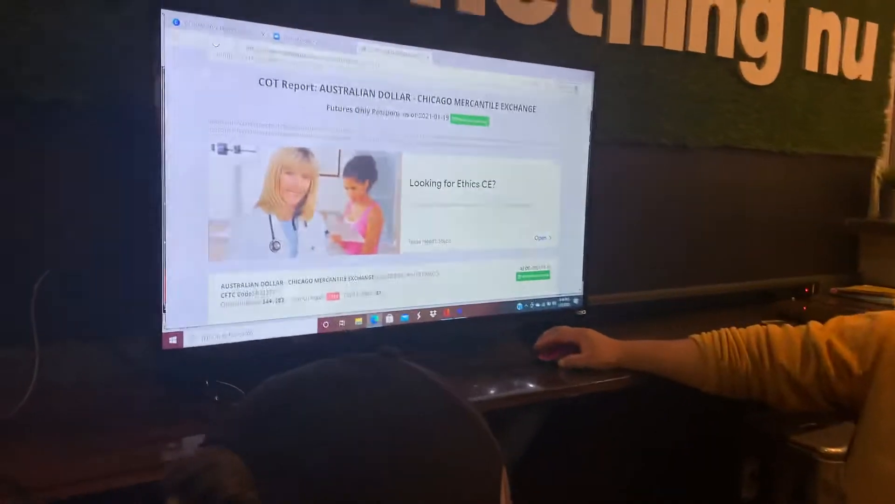
scroll(down, 3)
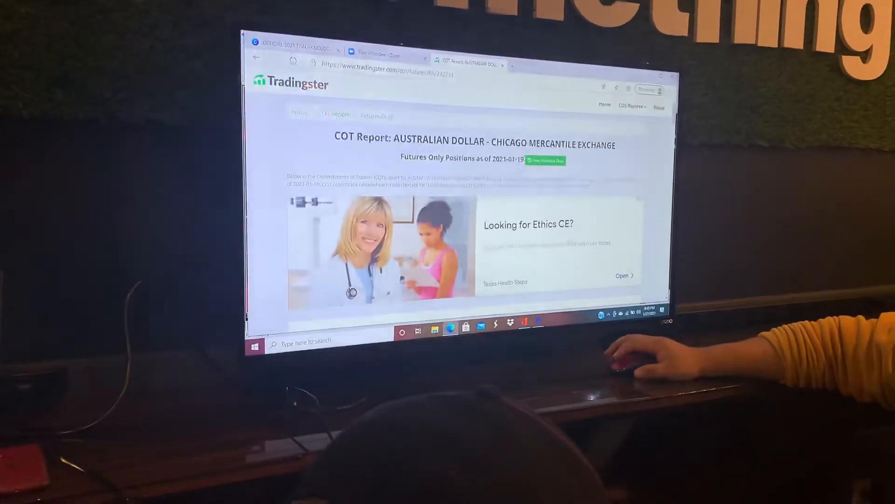
scroll(down, 3)
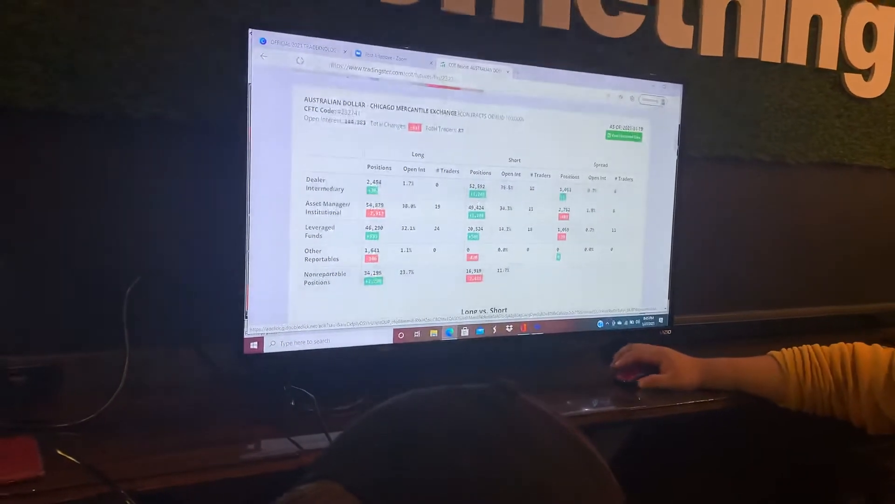
scroll(down, 3)
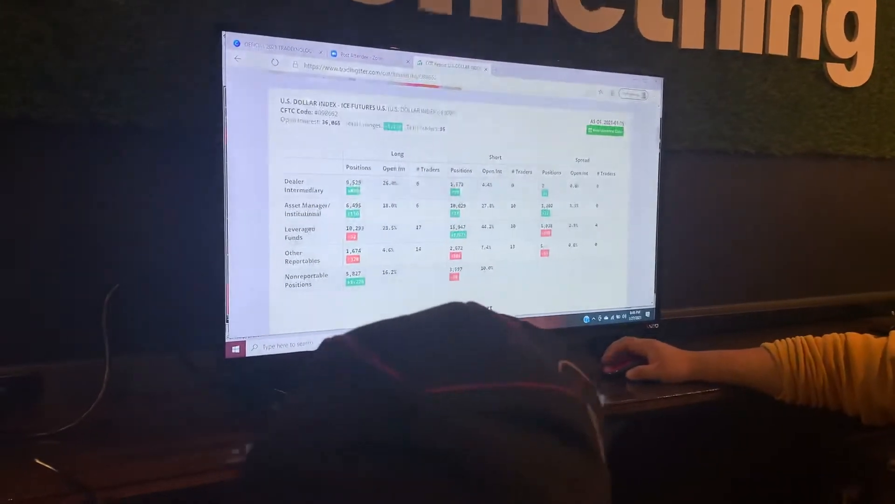
Step: Scroll through the U.S. Dollar Index positions table before the Euro FX report opens
scroll(down, 3)
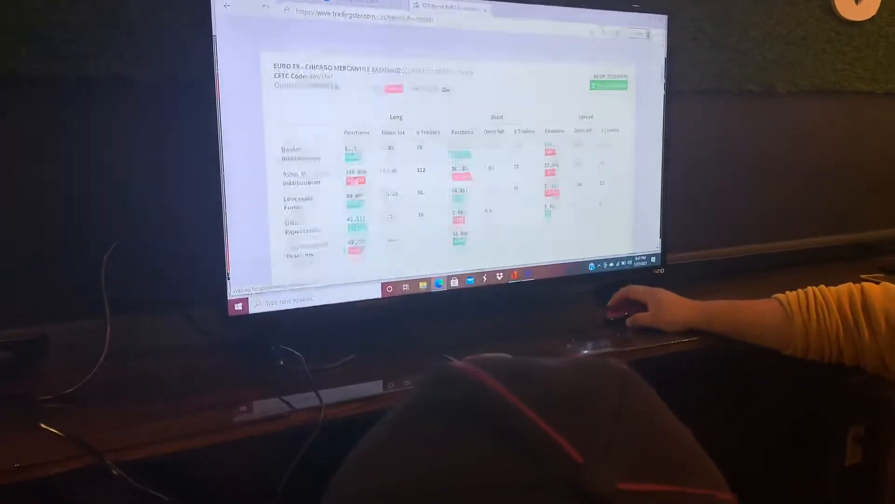
Step: Scroll the Euro FX report to its Long vs. Short chart, with the Dealer bar almost entirely short
scroll(down, 3)
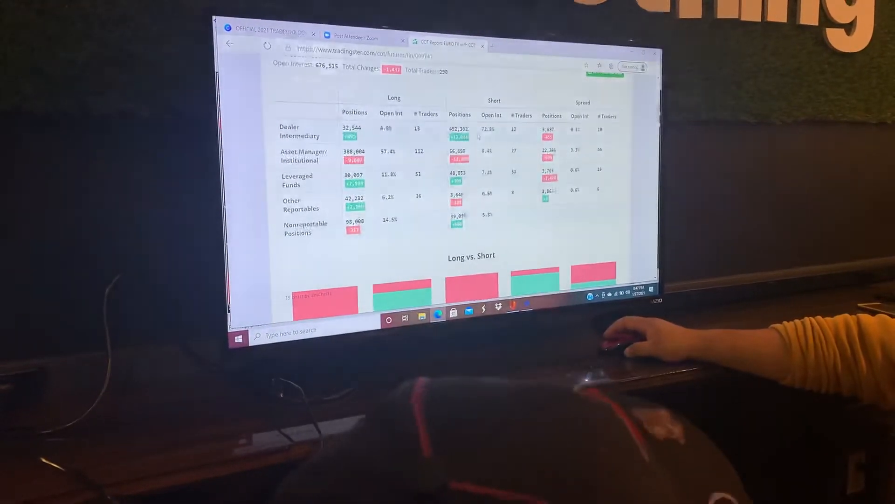
scroll(down, 3)
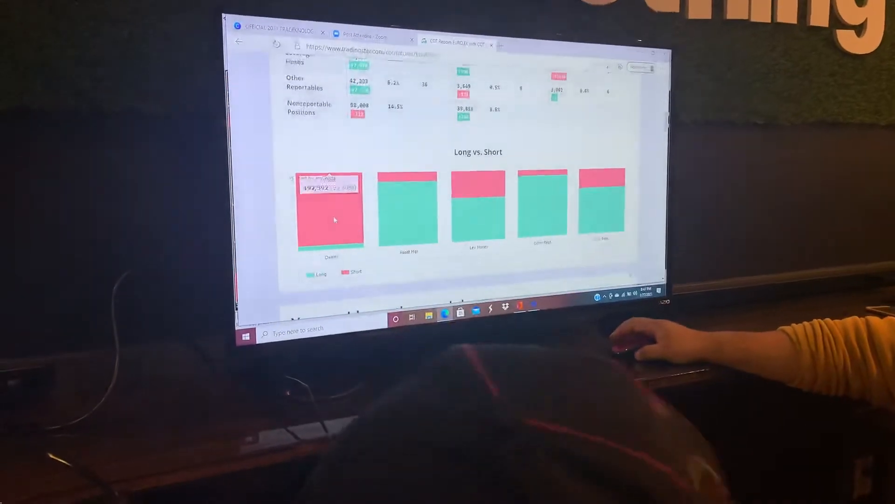